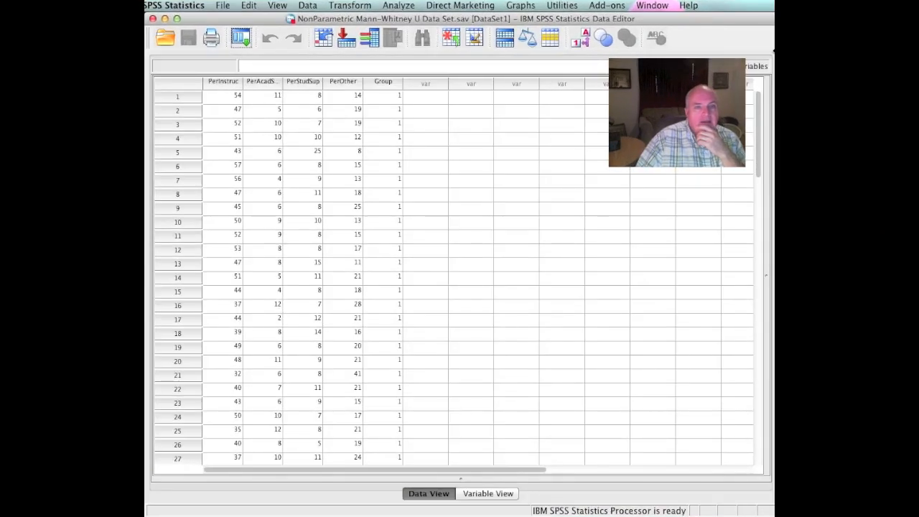
mouse_move(413, 101)
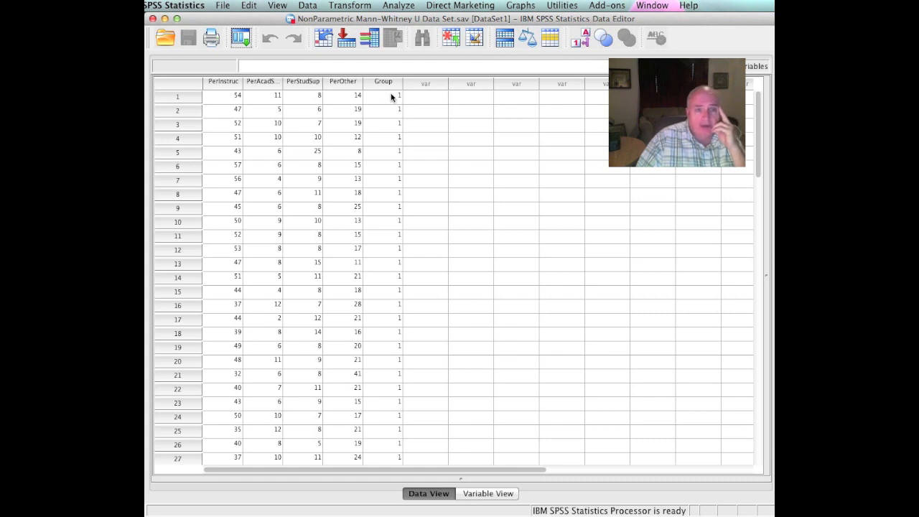
mouse_move(753, 127)
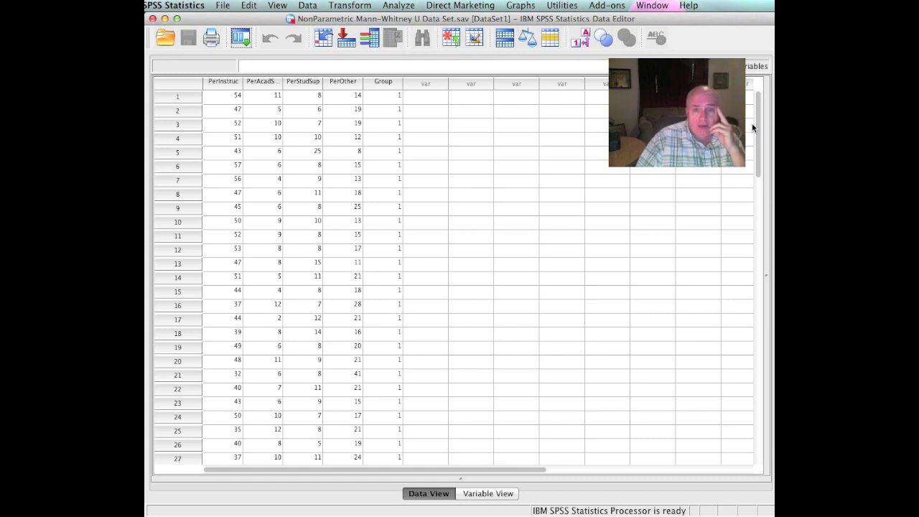
Step: Start the Nonparametric Tests for Independent Samples dialog from the Analyze menu
scroll(down, 3)
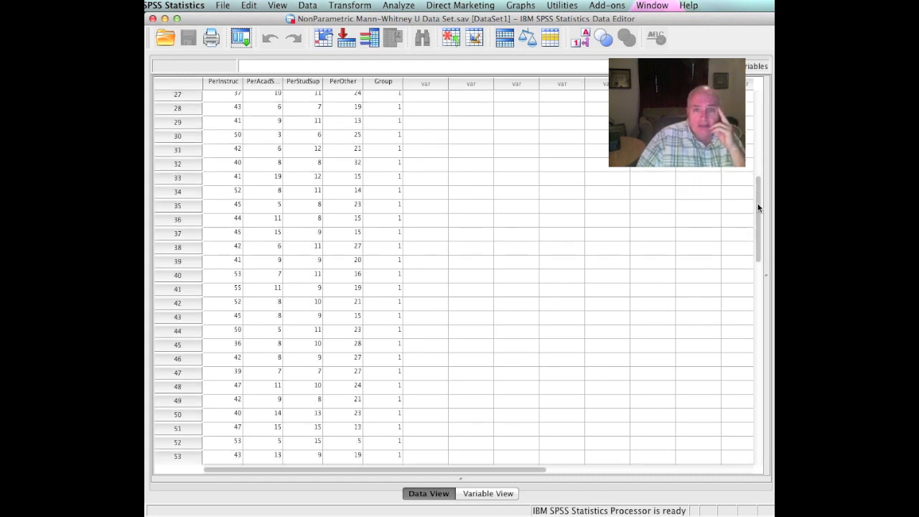
scroll(down, 3)
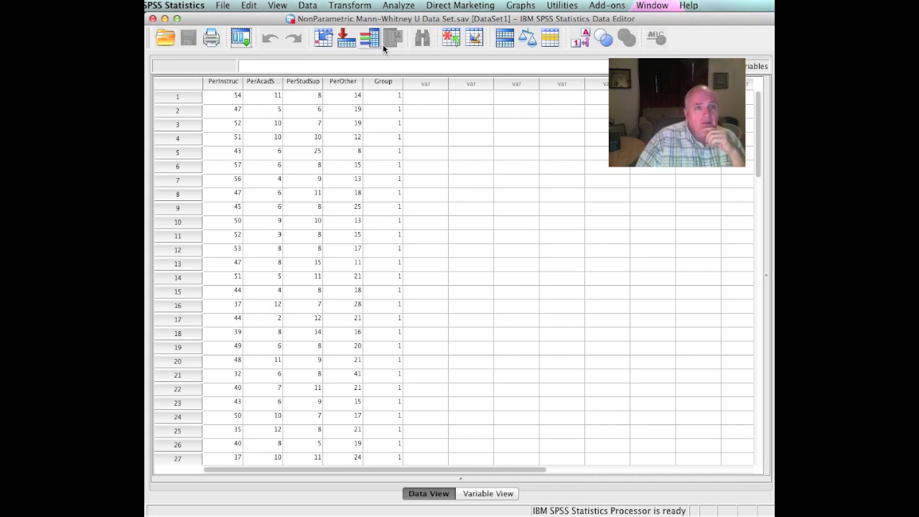
click(399, 6)
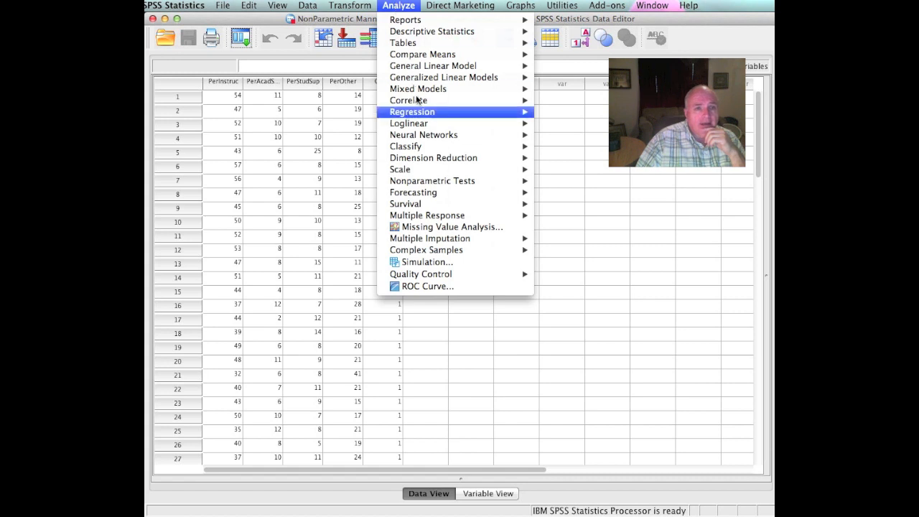
mouse_move(431, 181)
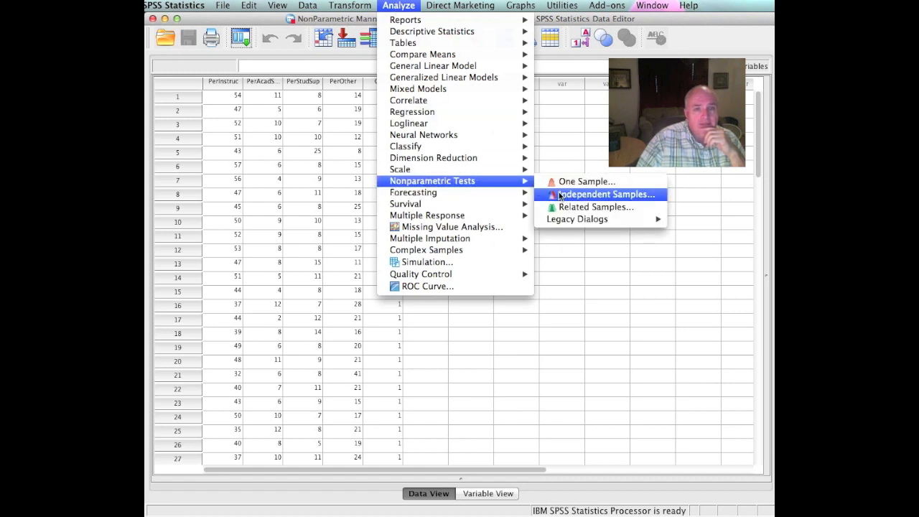
click(606, 194)
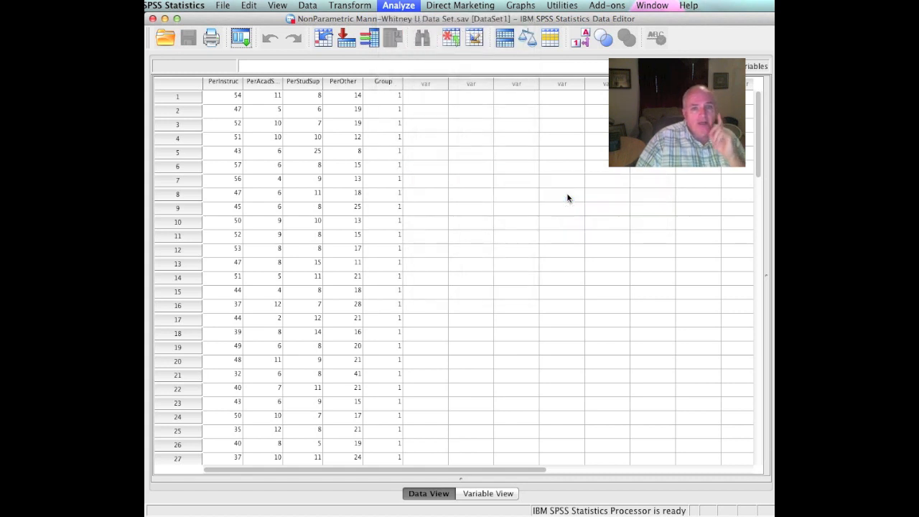
click(397, 6)
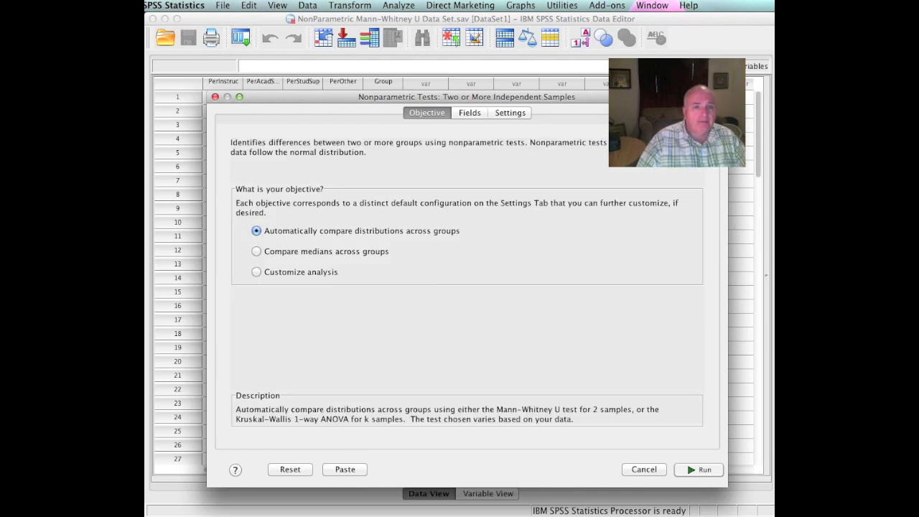
mouse_move(209, 65)
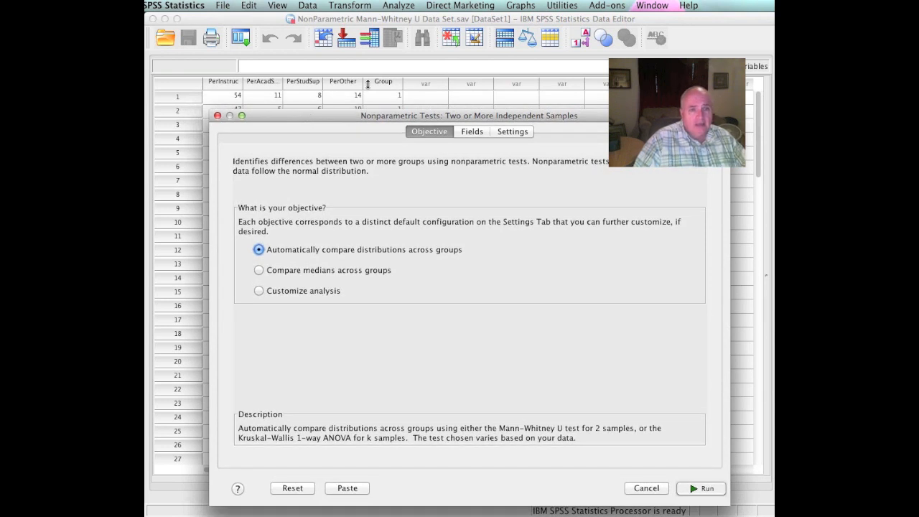
mouse_move(303, 126)
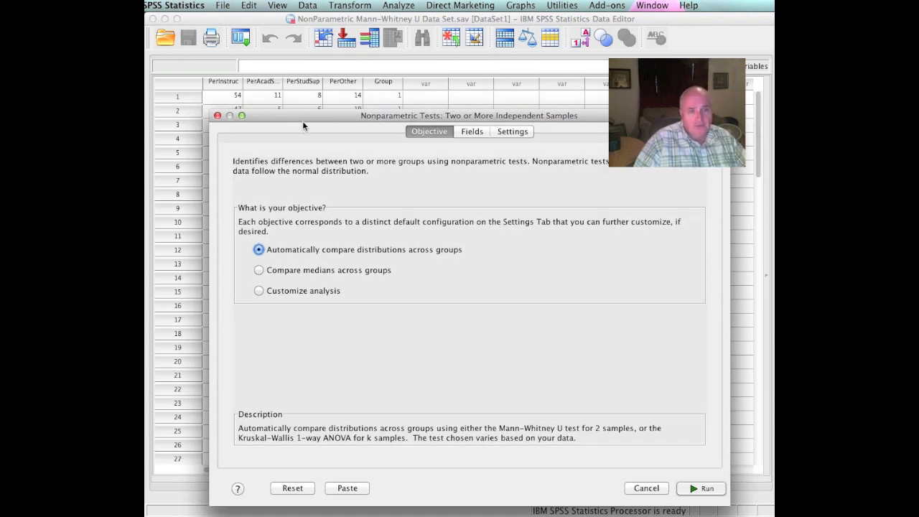
mouse_move(333, 84)
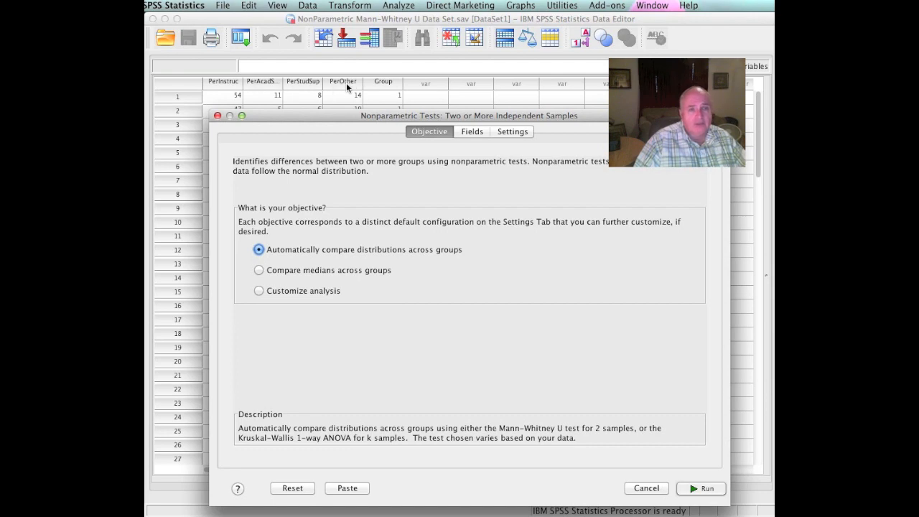
mouse_move(319, 121)
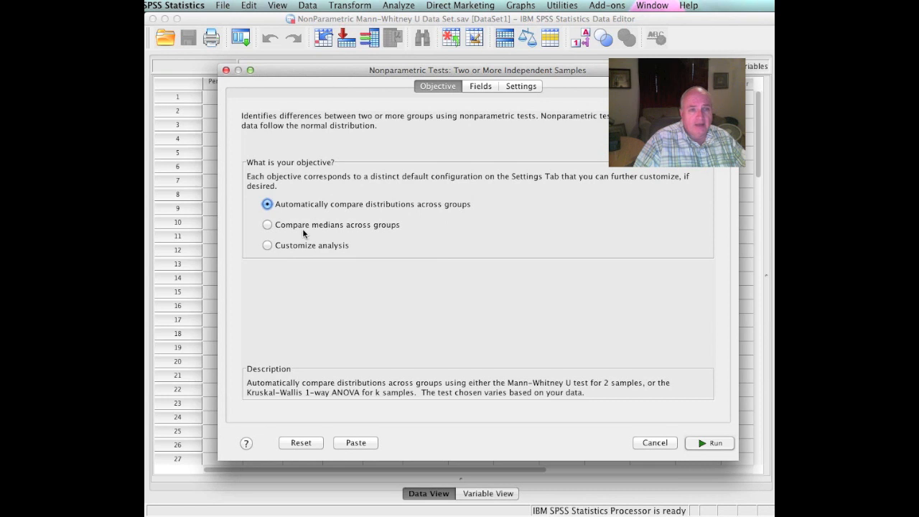
Step: Customize the analysis with PerStudSup as the test field and Group as the grouping variable
click(267, 244)
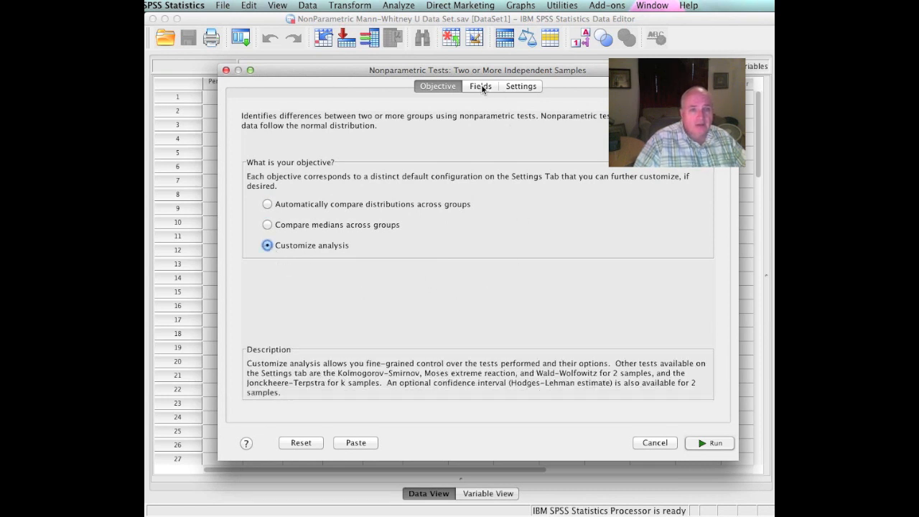
click(480, 86)
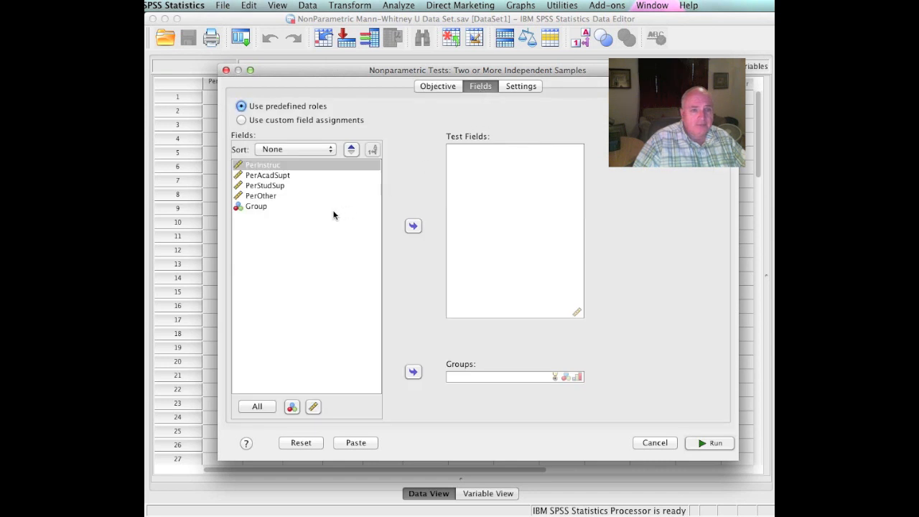
click(264, 185)
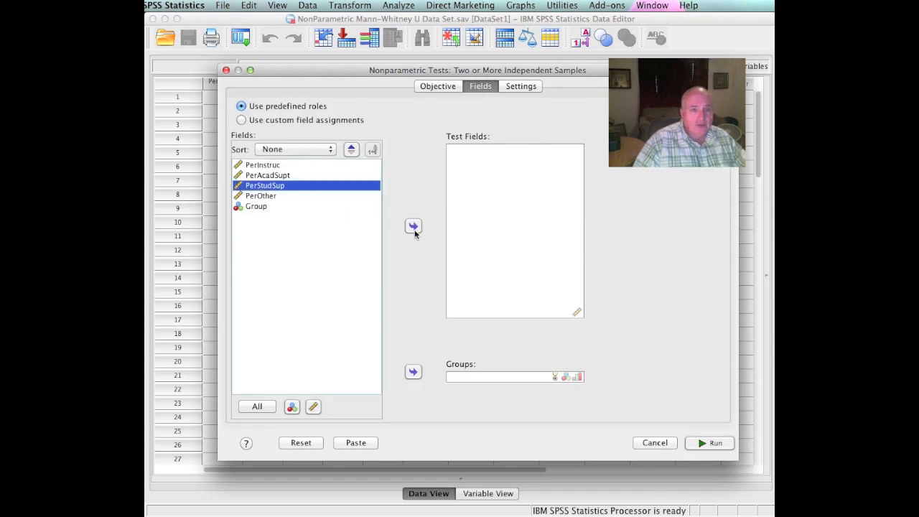
click(241, 121)
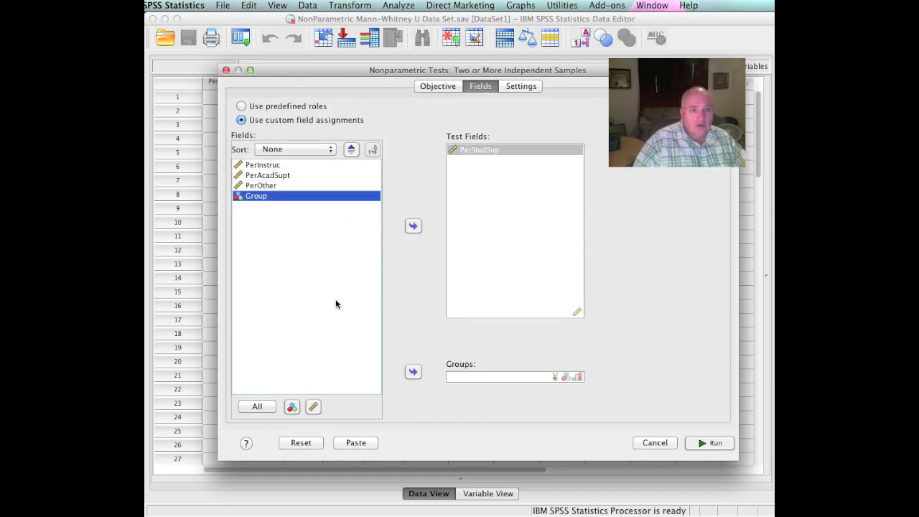
click(413, 371)
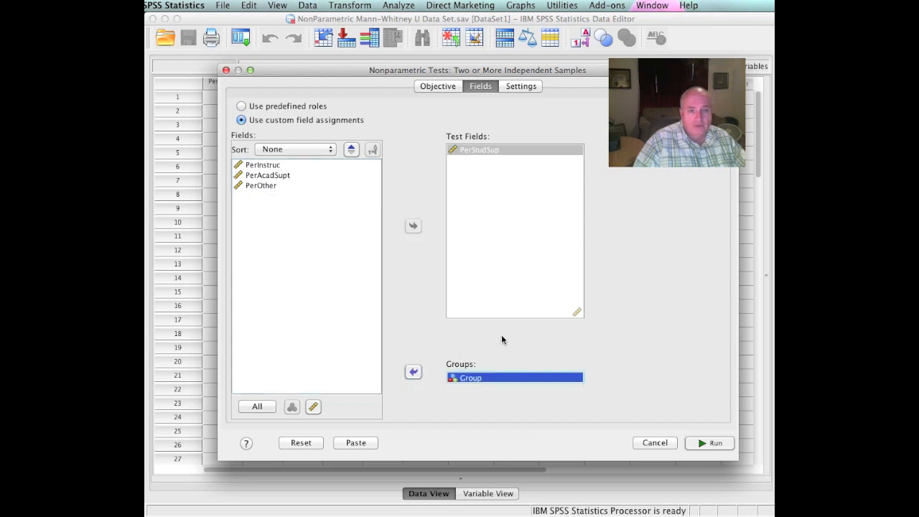
mouse_move(589, 123)
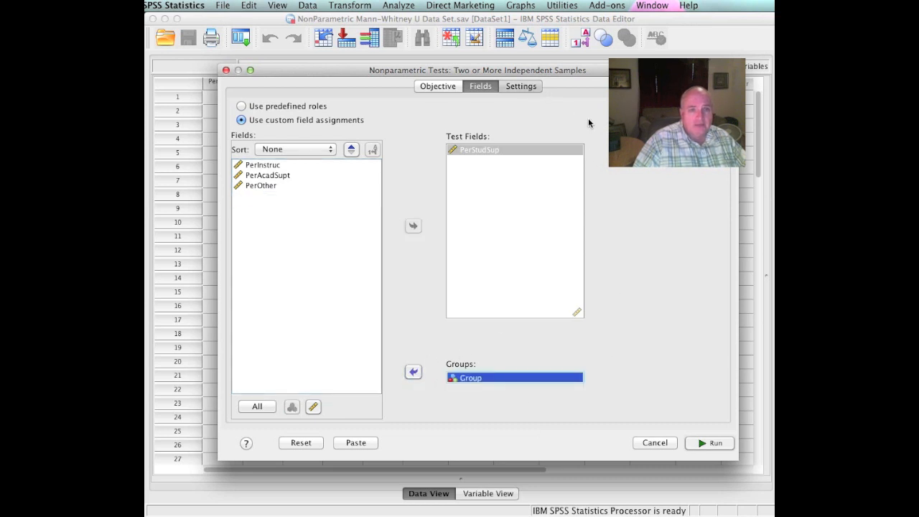
Step: Customize tests to only Mann-Whitney U (2 samples) and run it, giving Sig. .025
click(519, 86)
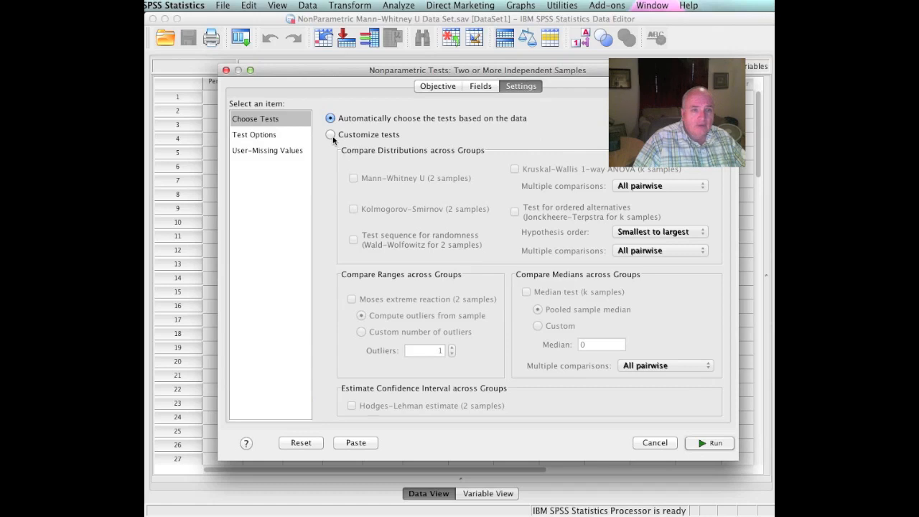
click(330, 135)
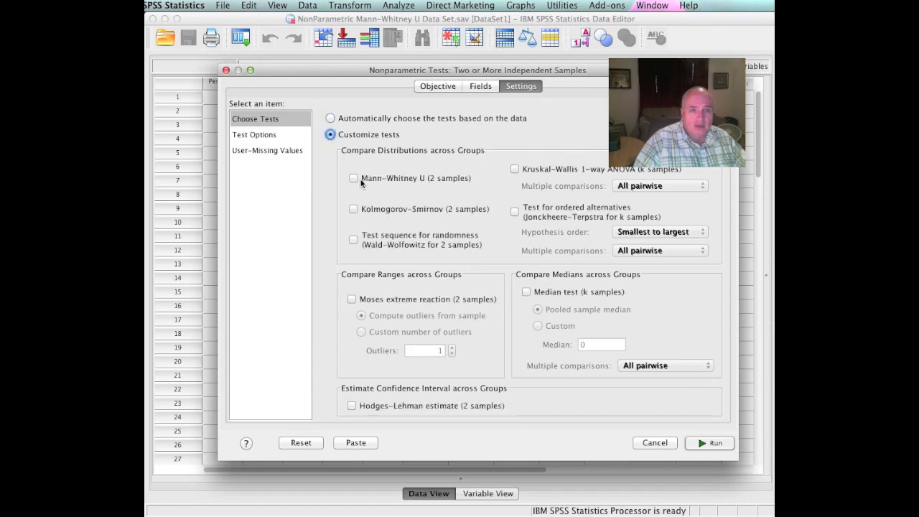
click(353, 178)
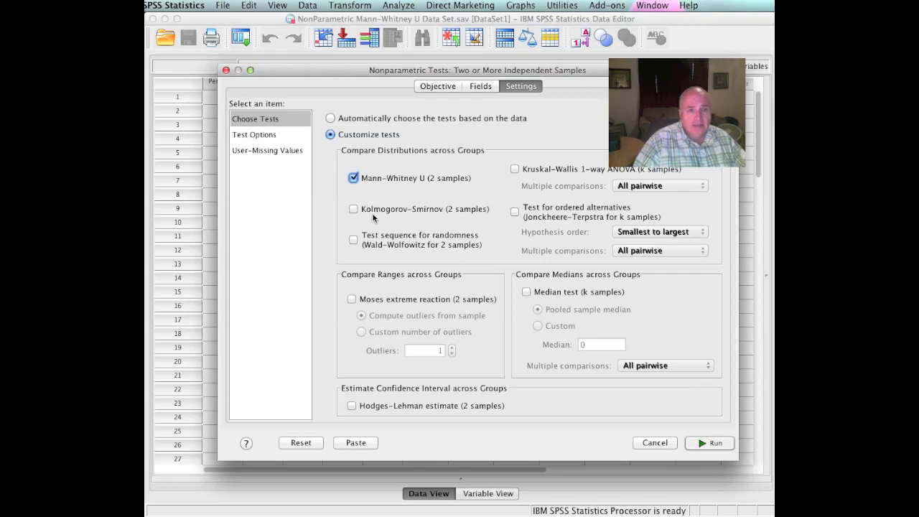
mouse_move(413, 222)
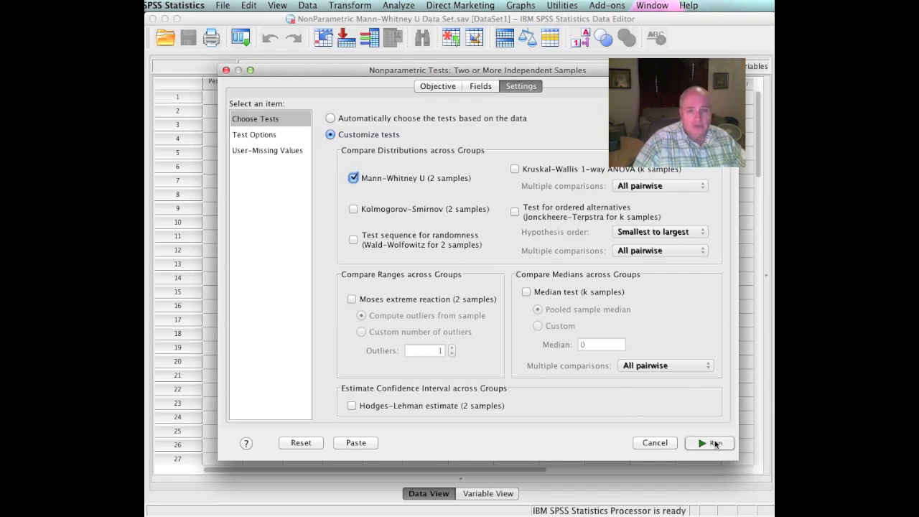
click(708, 442)
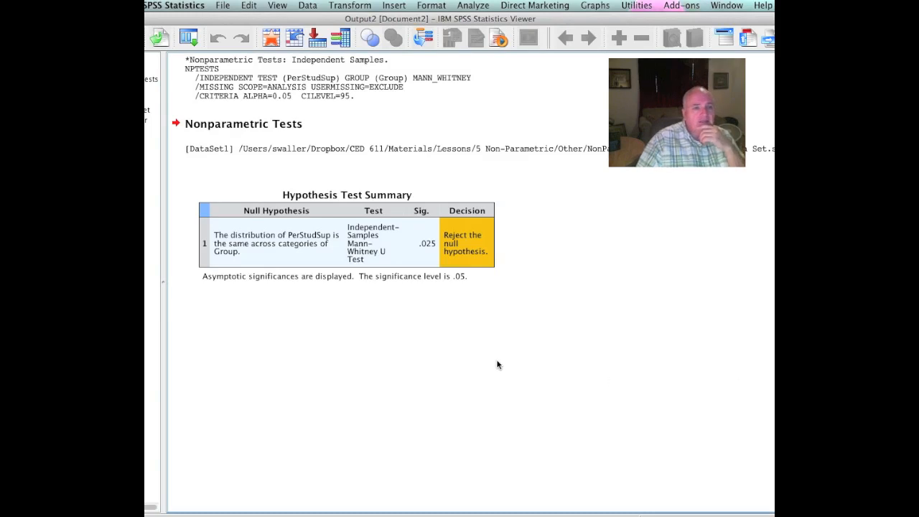
click(342, 267)
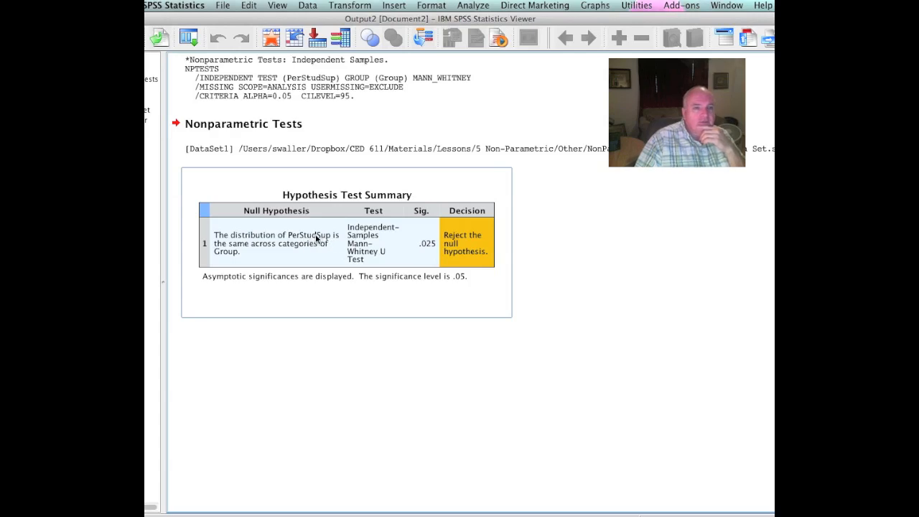
mouse_move(278, 249)
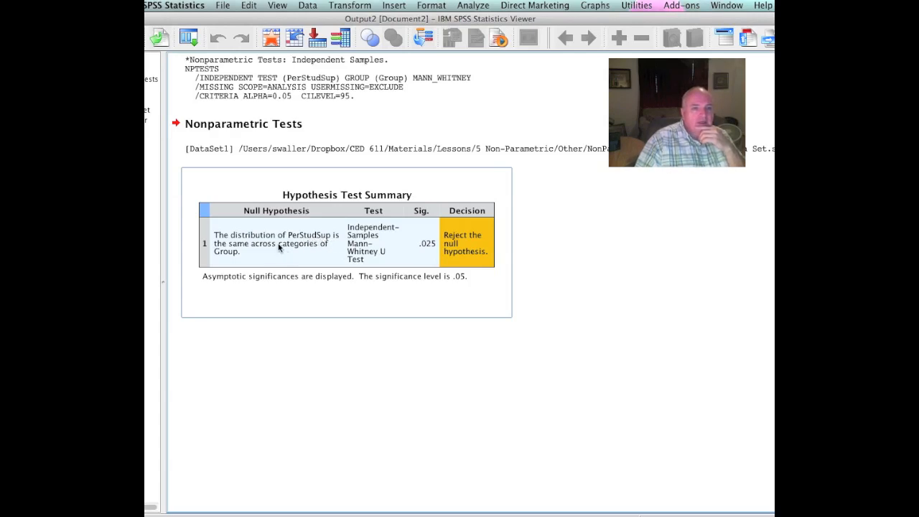
mouse_move(272, 231)
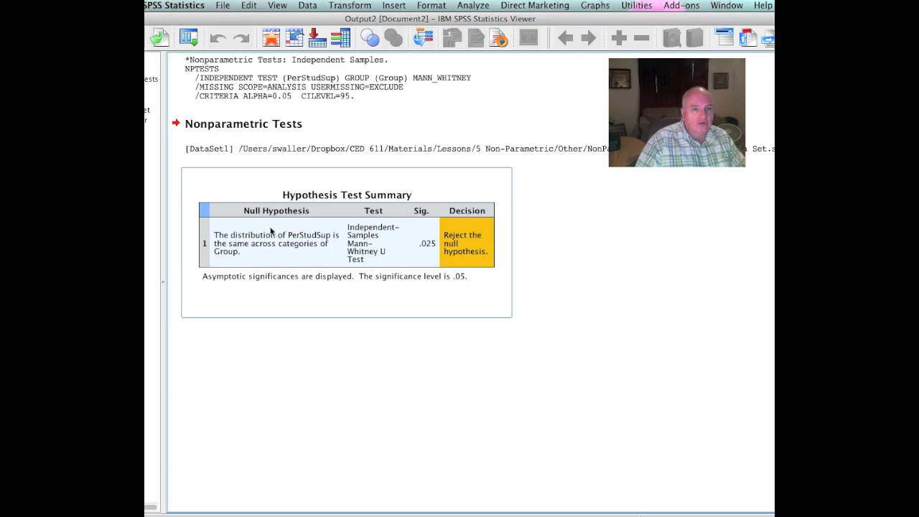
mouse_move(261, 253)
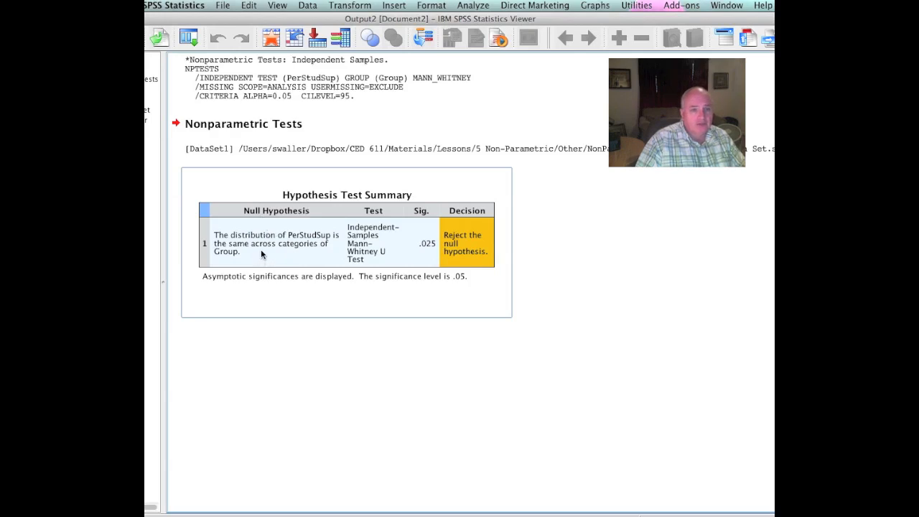
mouse_move(261, 253)
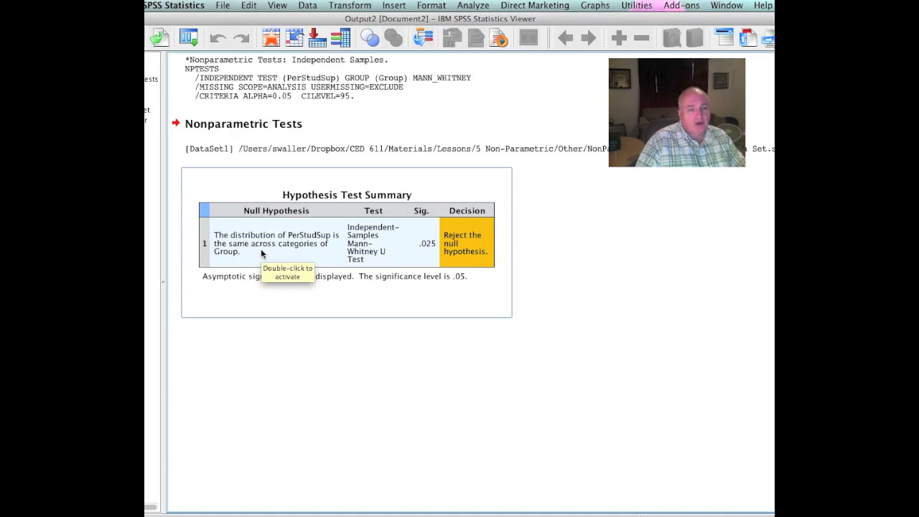
mouse_move(270, 233)
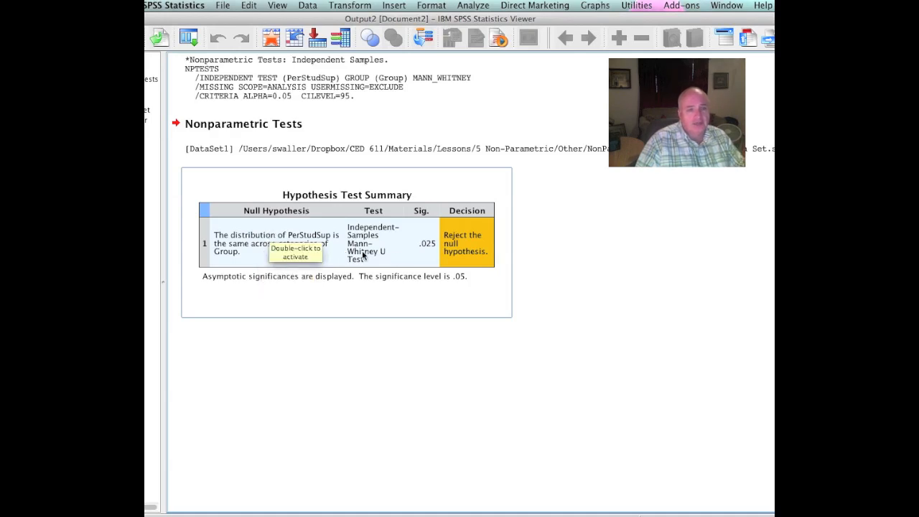
mouse_move(425, 252)
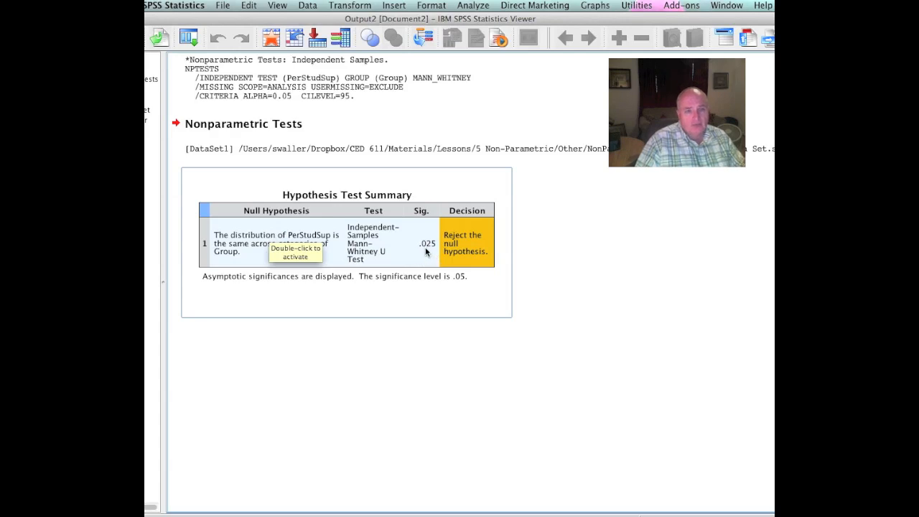
mouse_move(430, 249)
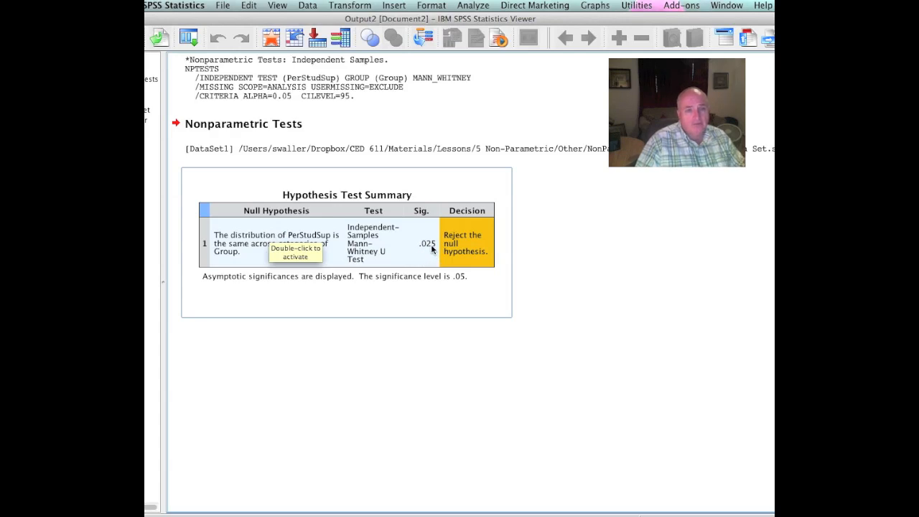
mouse_move(463, 258)
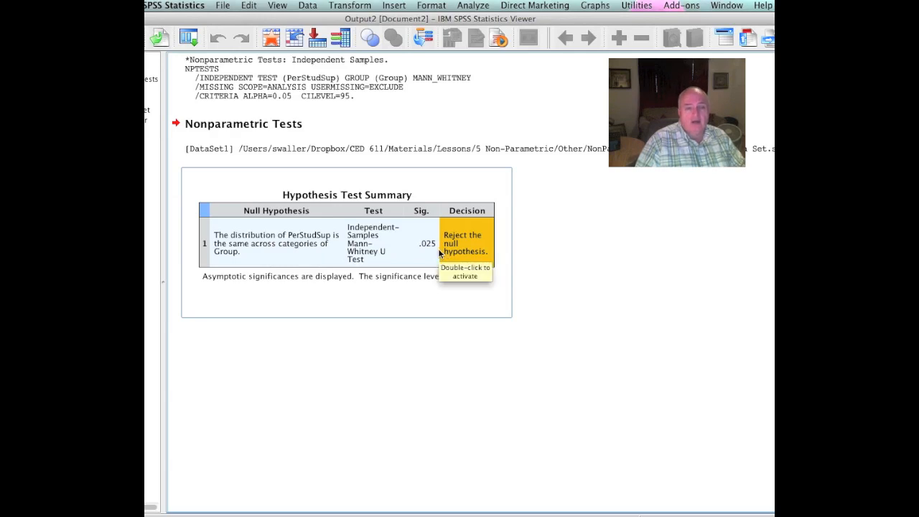
mouse_move(528, 270)
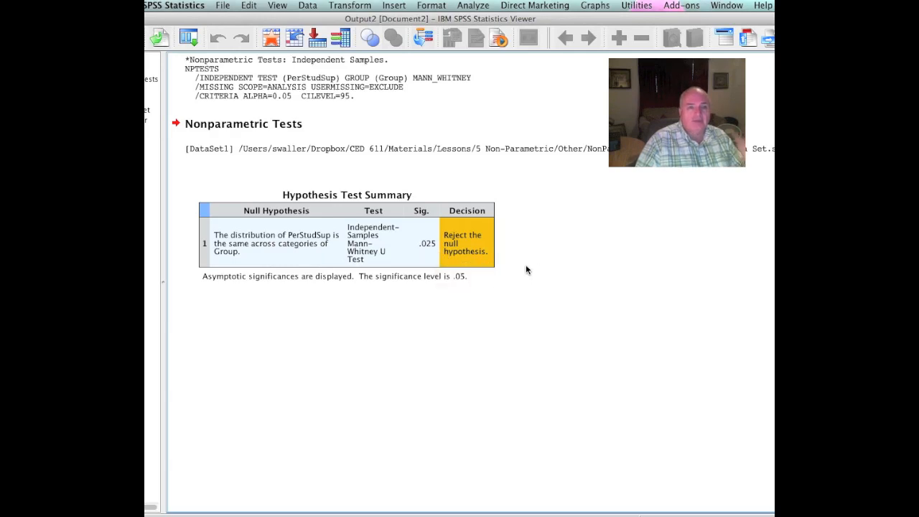
mouse_move(542, 273)
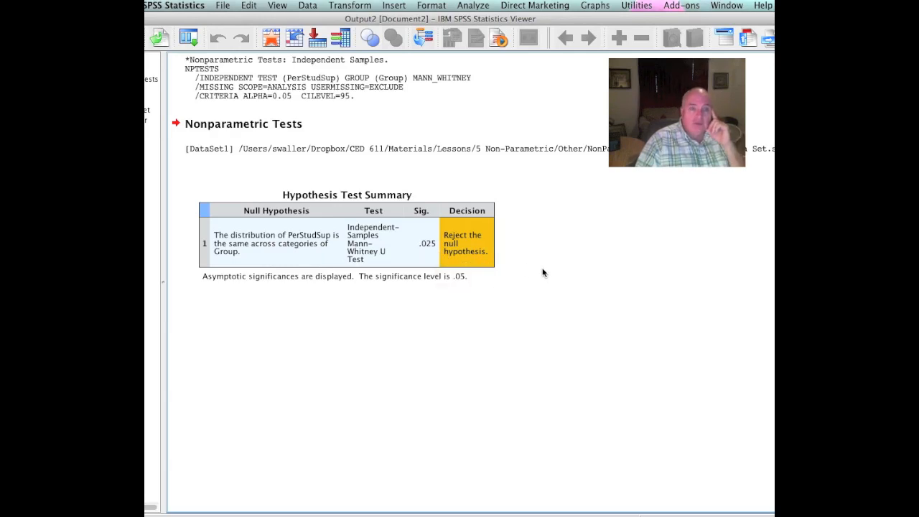